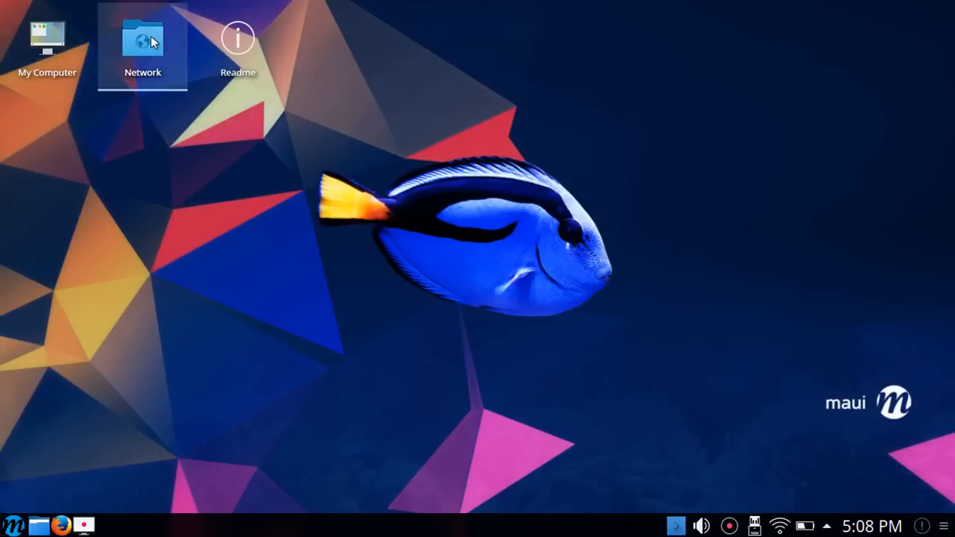
Step: Show the launcher's Internet category listing Firefox, Skype, Konversation and Thunderbird
click(12, 525)
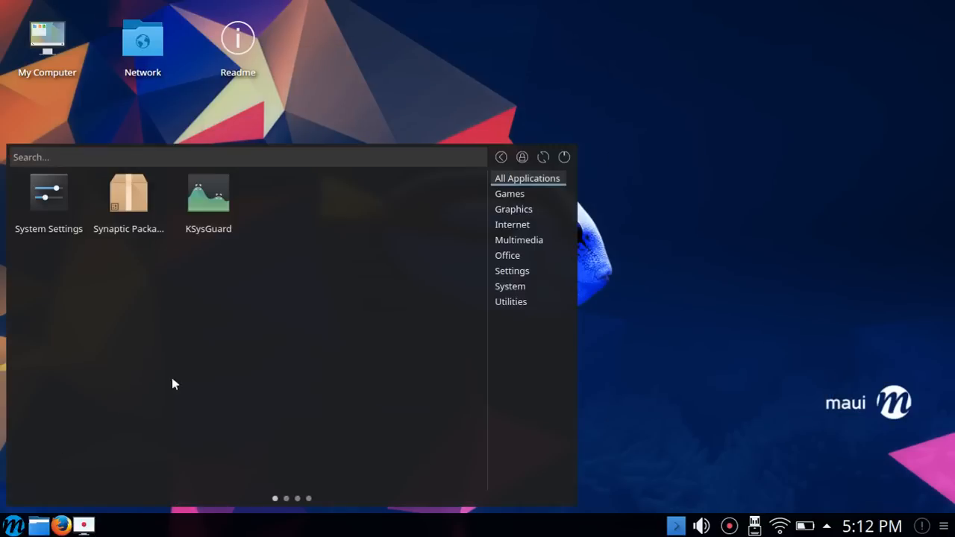
click(514, 224)
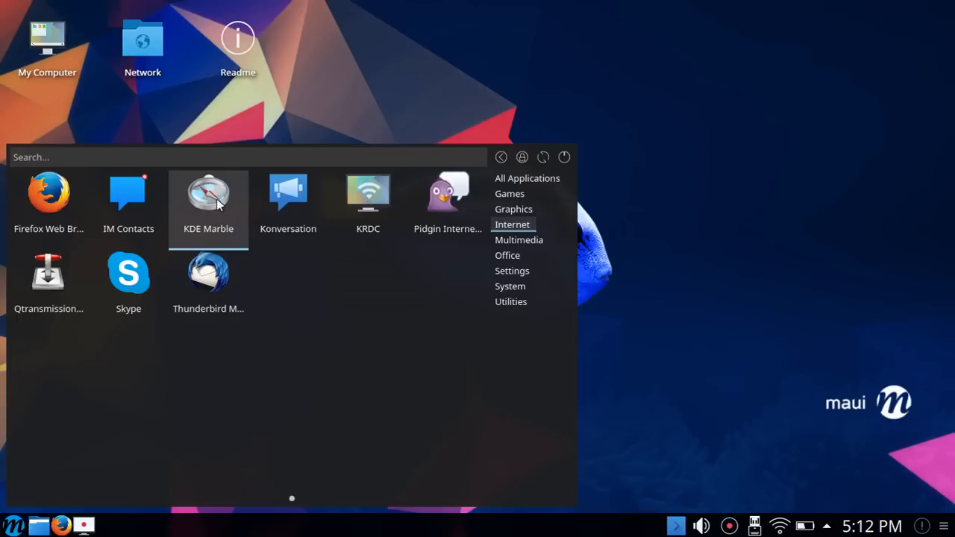
click(511, 287)
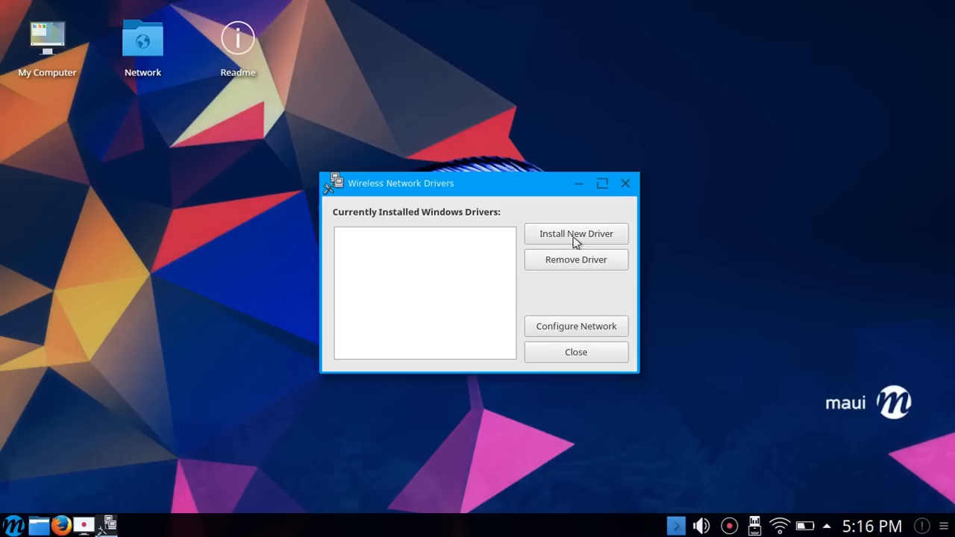
Step: View the installed Windows wireless drivers list in ndisgtk, currently empty
click(13, 525)
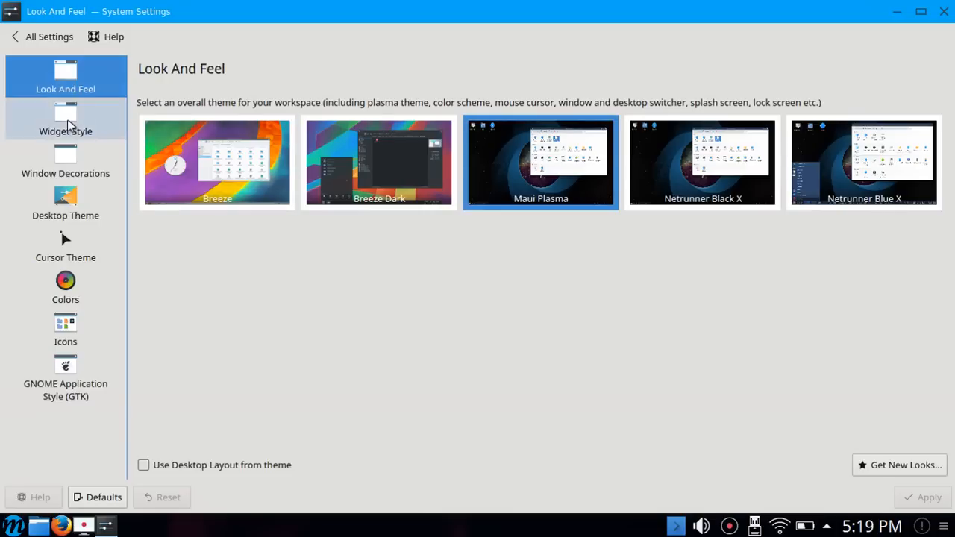
Step: Switch to Window Decorations, listing title-bar themes like Carbon, Maui, MetroDark and Plastik
click(65, 162)
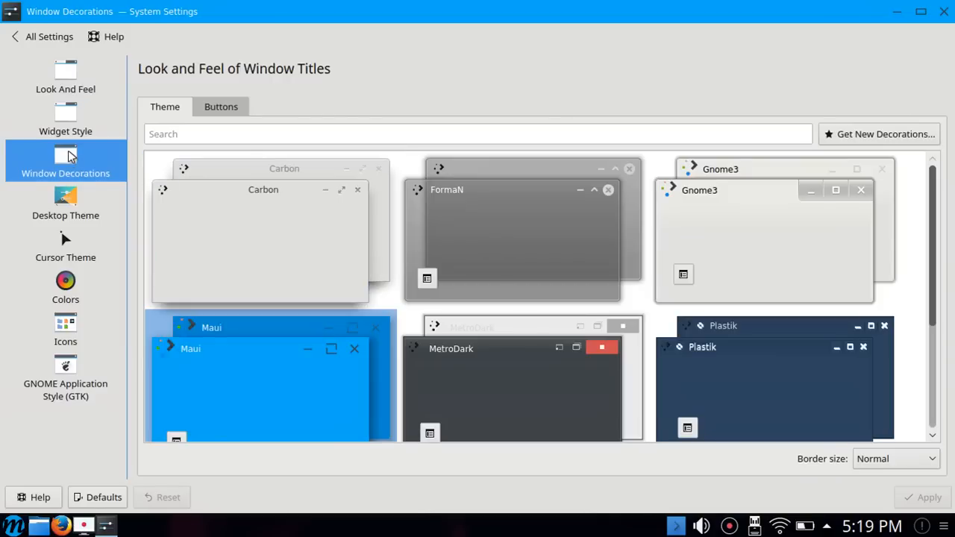